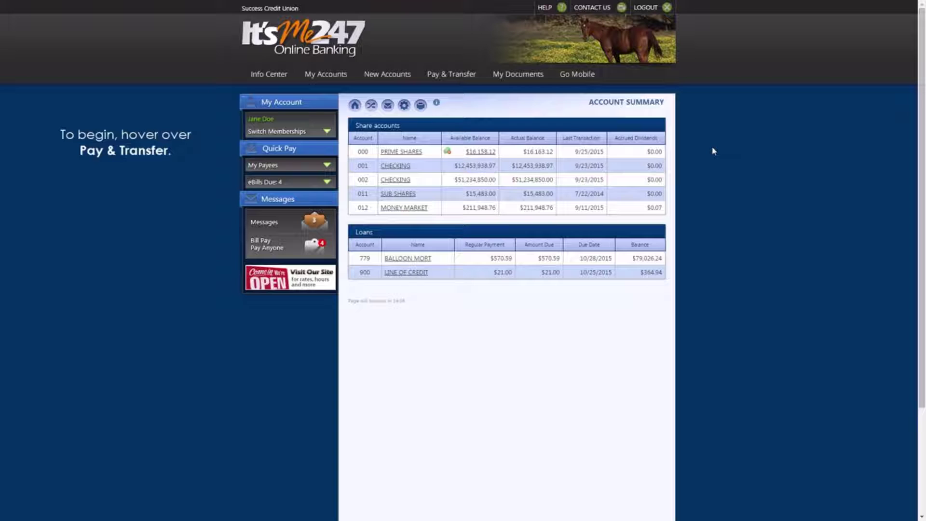
pyautogui.moveTo(450, 74)
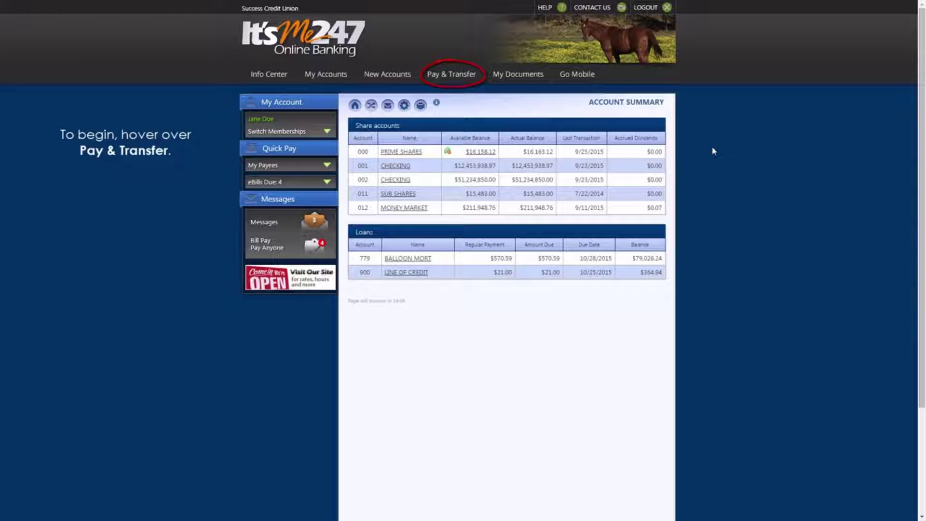
pyautogui.moveTo(451, 73)
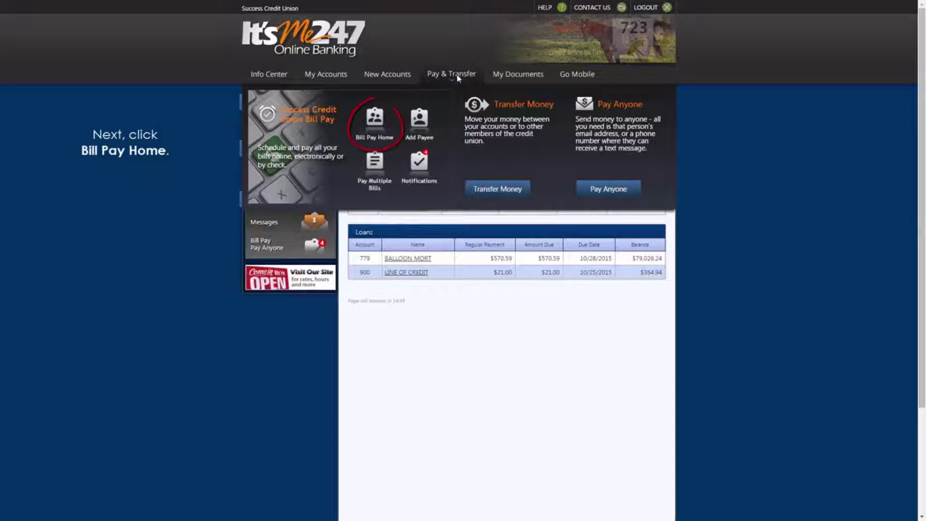
pyautogui.moveTo(373, 127)
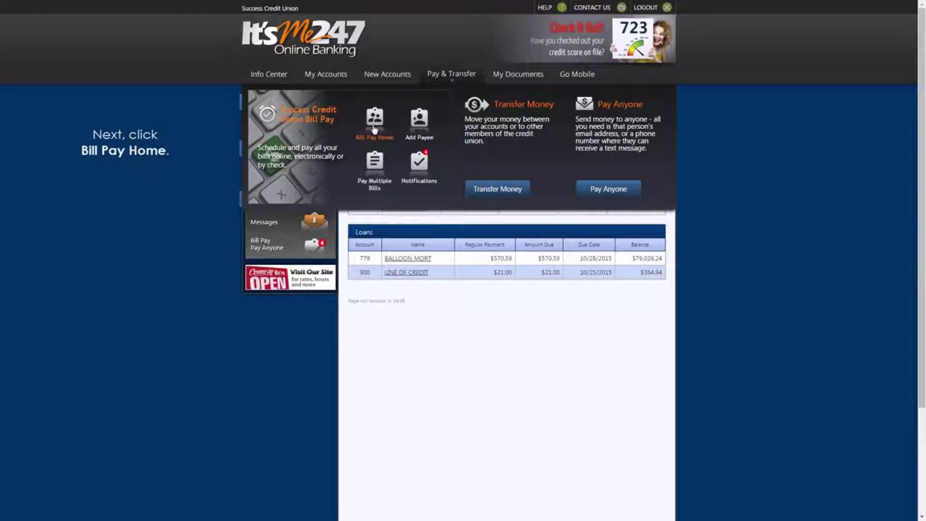
# Go to Bill Pay Home to view the AT&T U-Verse payee details
pyautogui.click(374, 122)
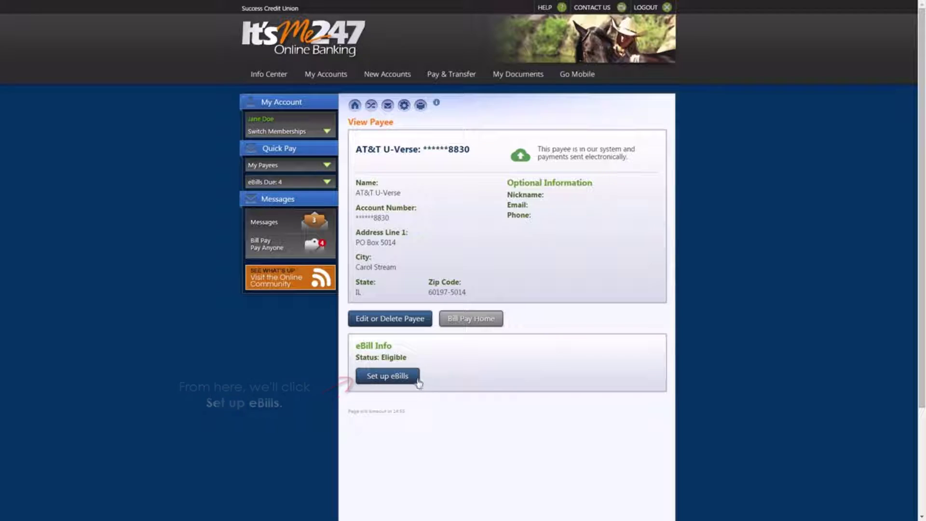
pyautogui.click(386, 376)
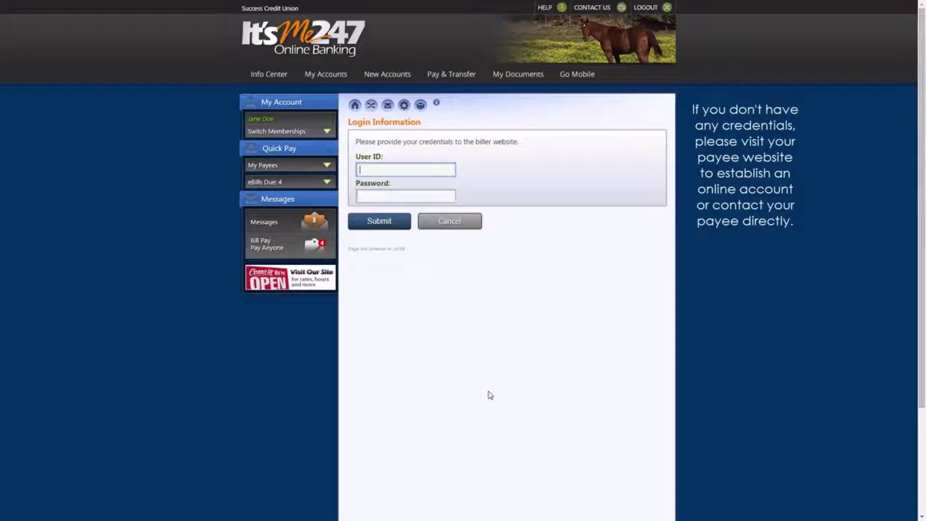
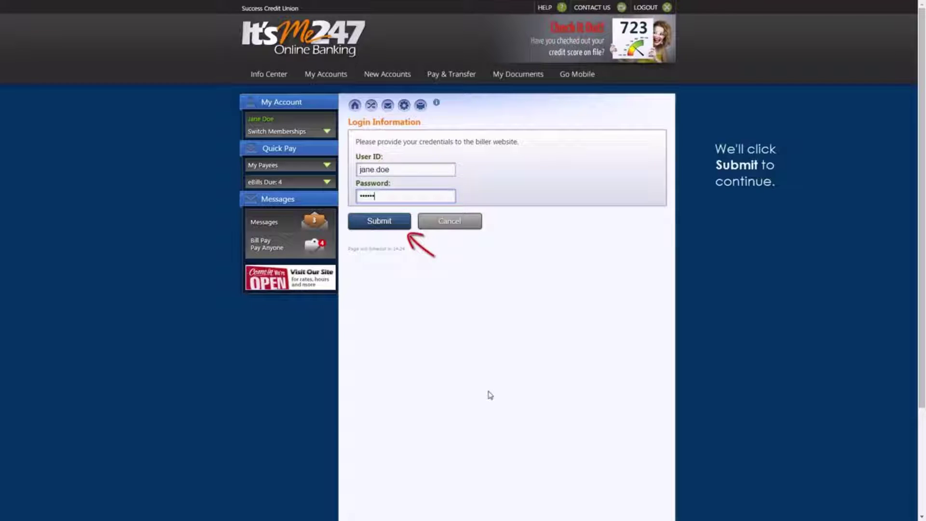
# Submit the biller login credentials to reach eBill account Fake-47812
pyautogui.click(379, 220)
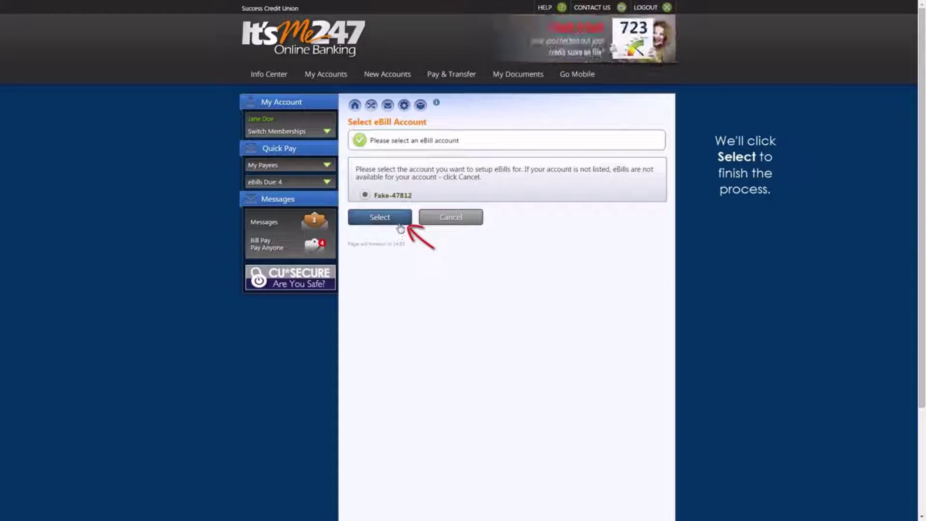
# Select account Fake-47812 for eBills, then check the $62,043.00 eBill on Bill Pay Home
pyautogui.click(379, 217)
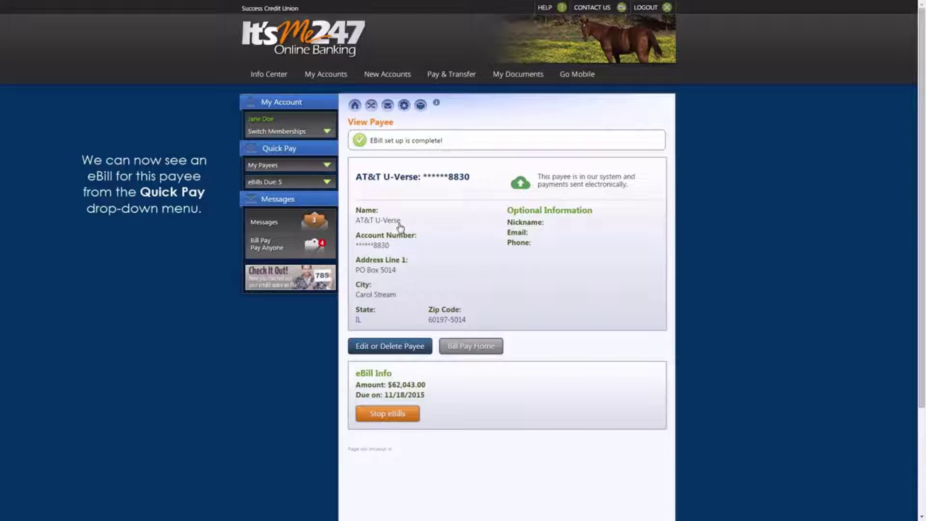
pyautogui.click(289, 181)
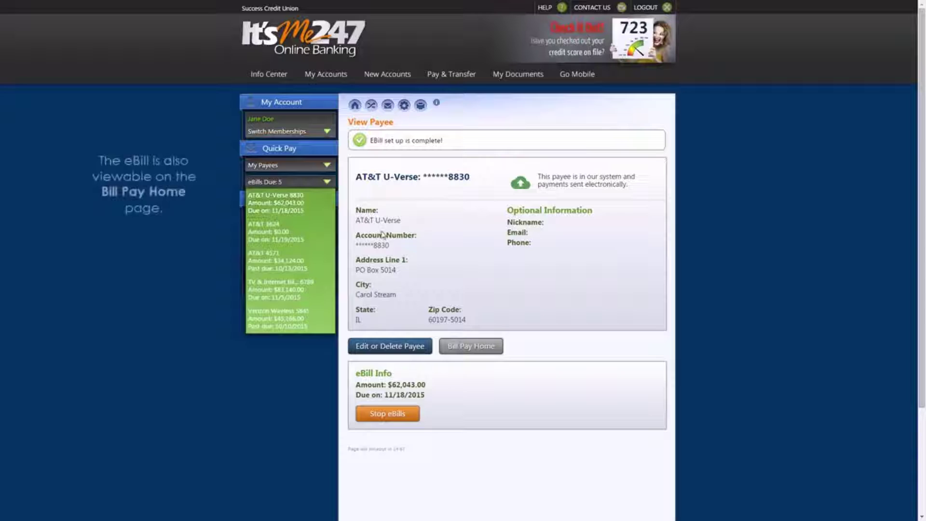
pyautogui.click(471, 345)
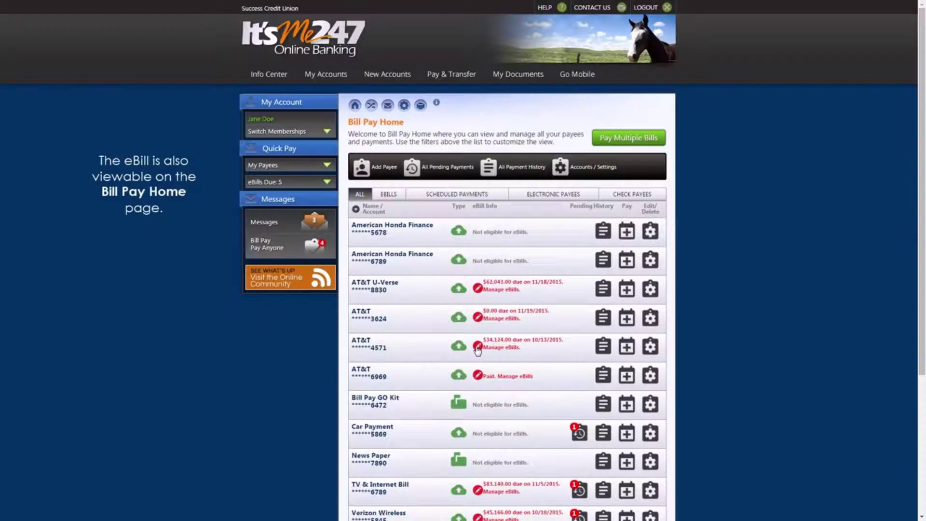